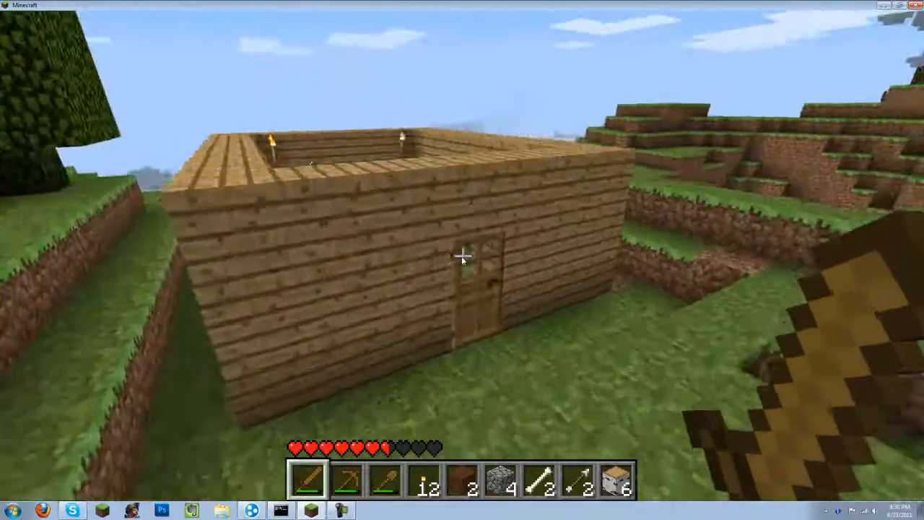
# Check supplies in the inventory before mining more cobblestone in the cave.
pyautogui.press('e')
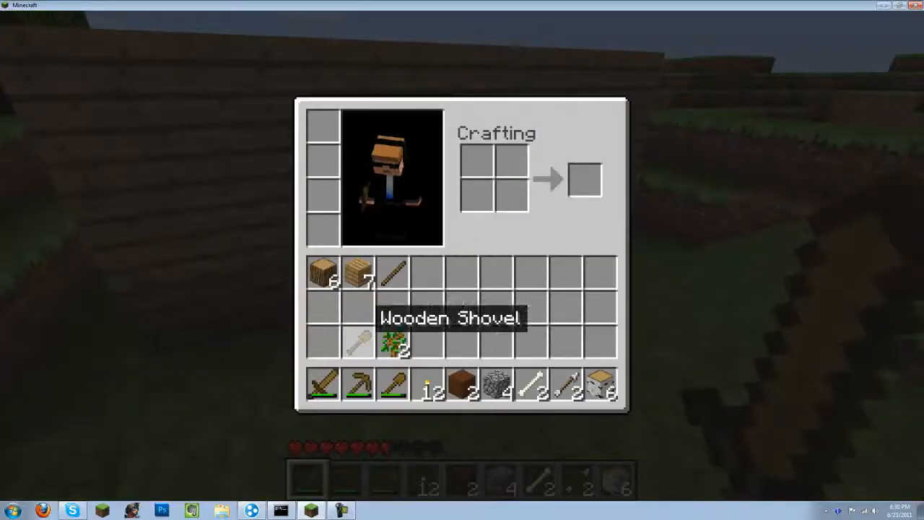
pyautogui.moveTo(393, 349)
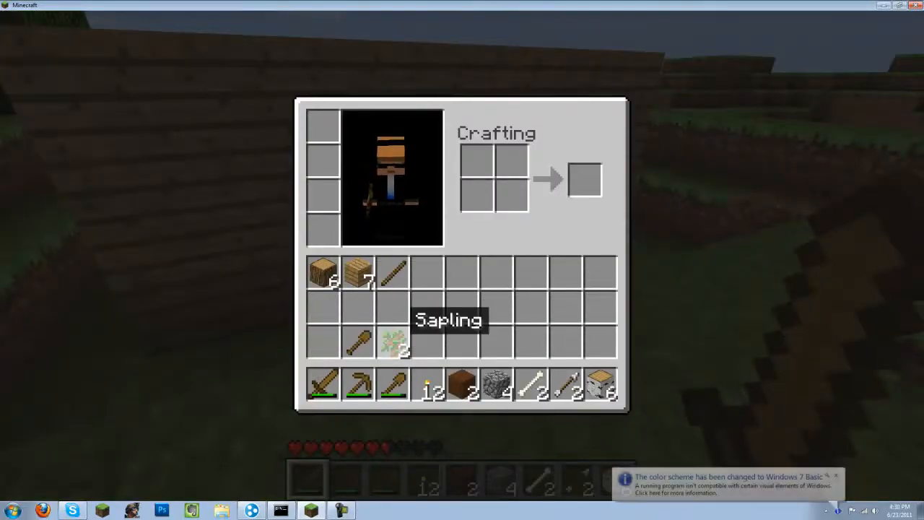
pyautogui.press('e')
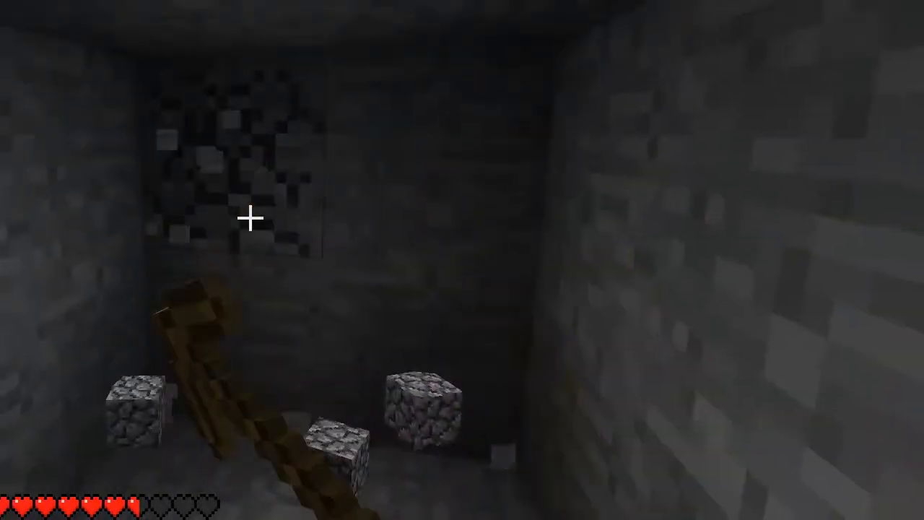
pyautogui.moveTo(462, 260)
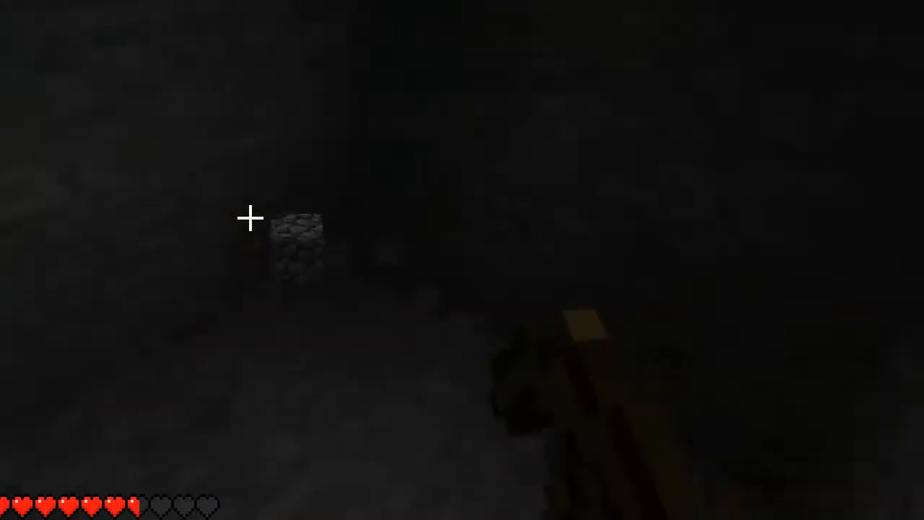
# Move the workbench, arrows, sapling, block and bones off the hotbar, keeping tools, torches and 38 cobblestone.
pyautogui.press('e')
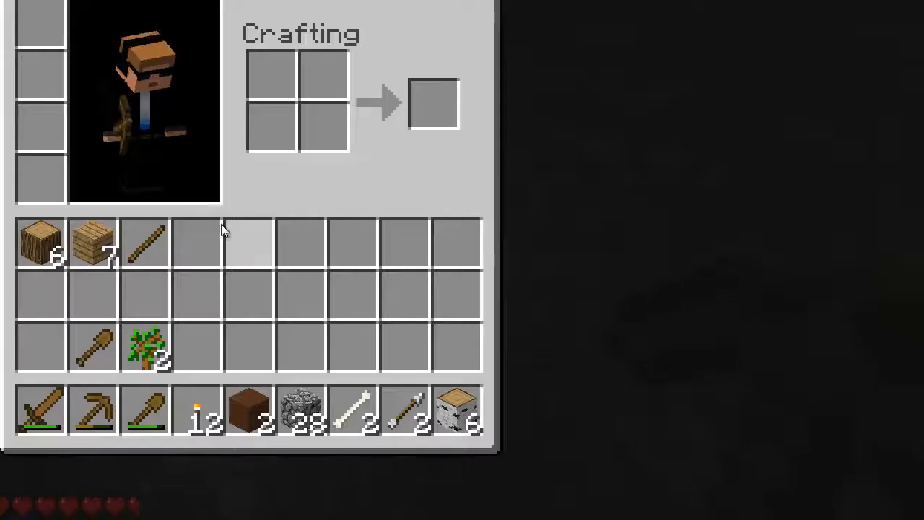
pyautogui.moveTo(144, 358)
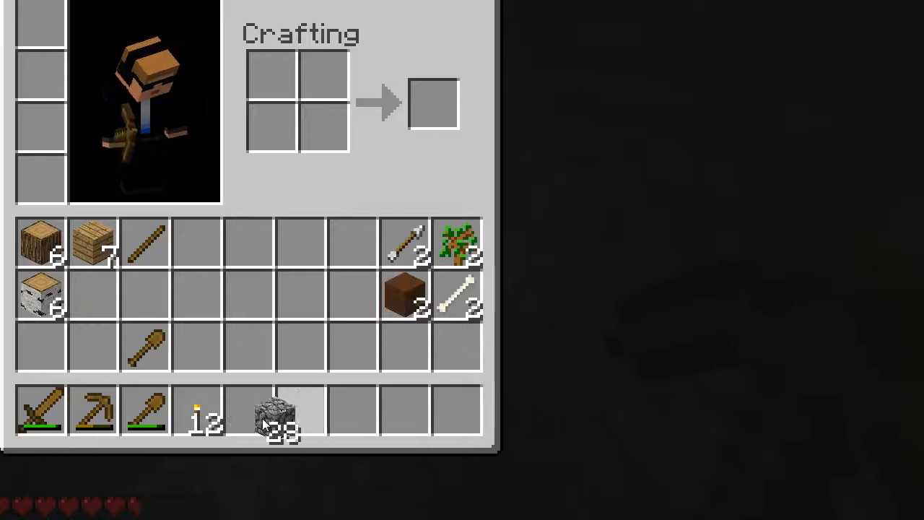
pyautogui.press('e')
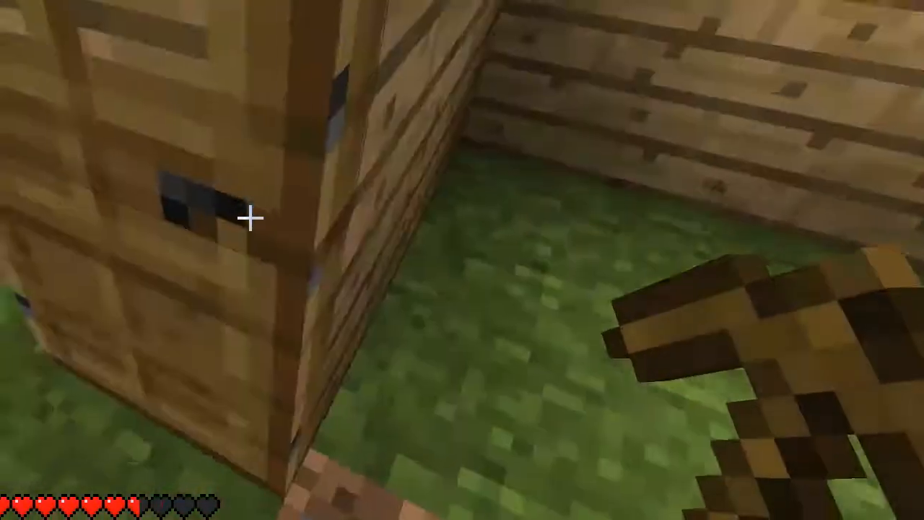
pyautogui.moveTo(462, 260)
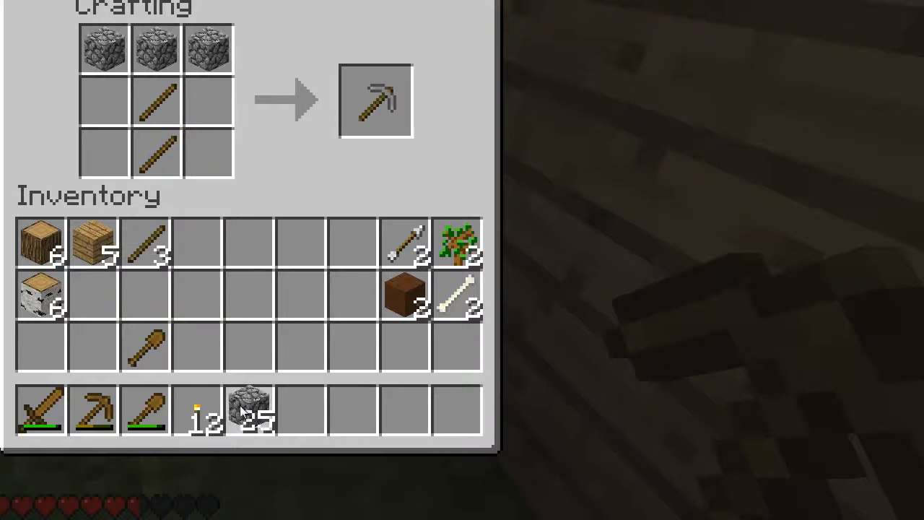
# Take the finished stone pickaxe from the crafting output.
pyautogui.click(376, 100)
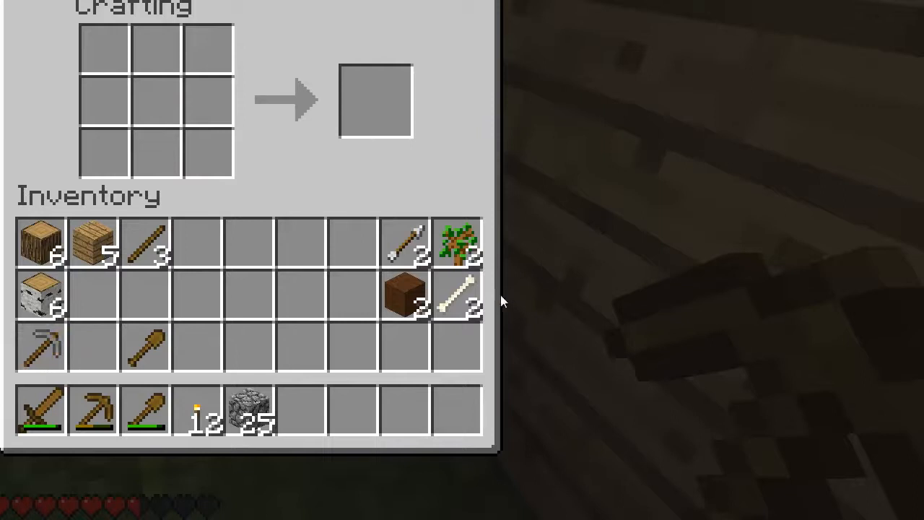
pyautogui.moveTo(300, 299)
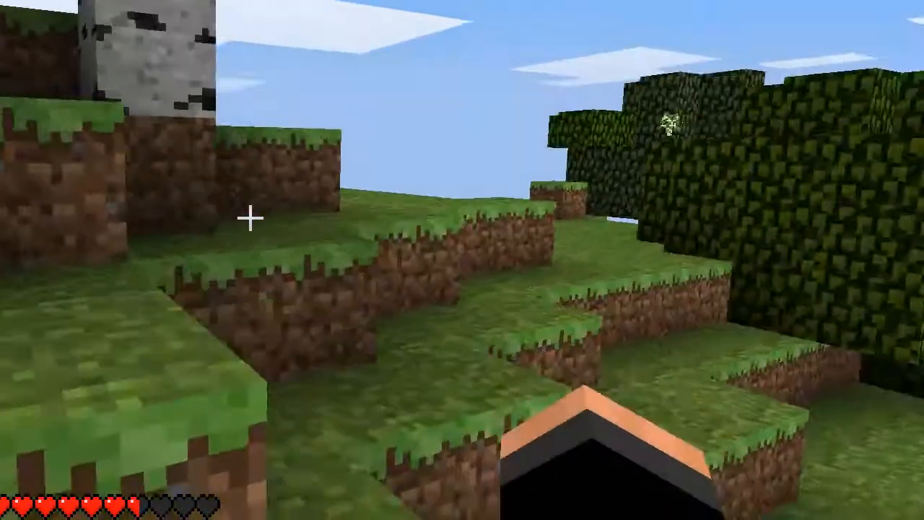
pyautogui.moveTo(463, 260)
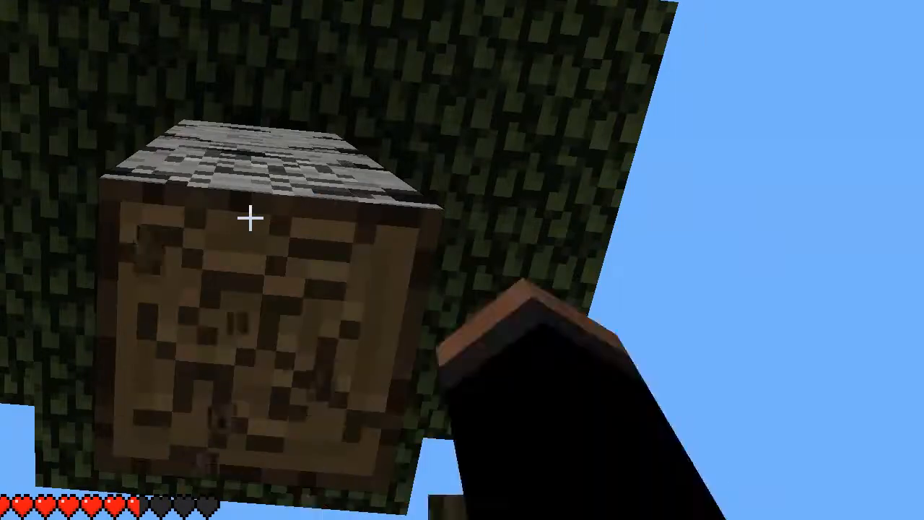
pyautogui.moveTo(462, 260)
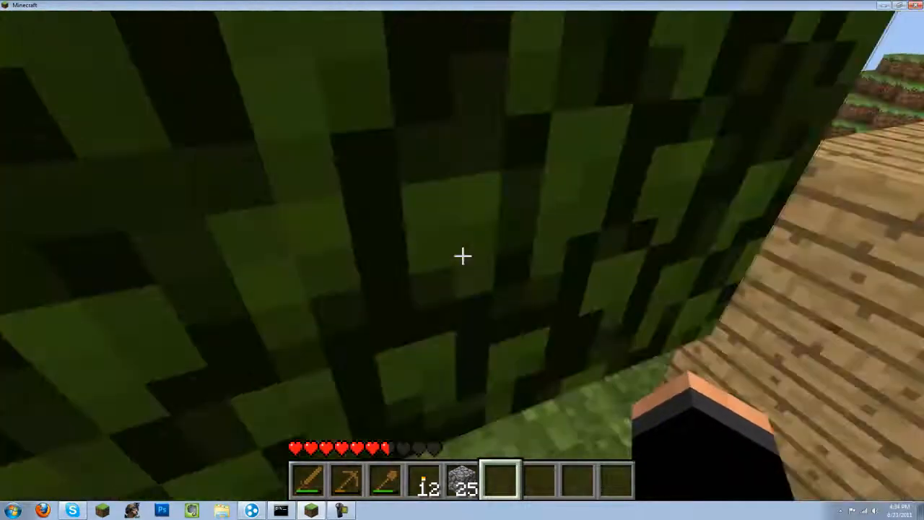
pyautogui.moveTo(462, 257)
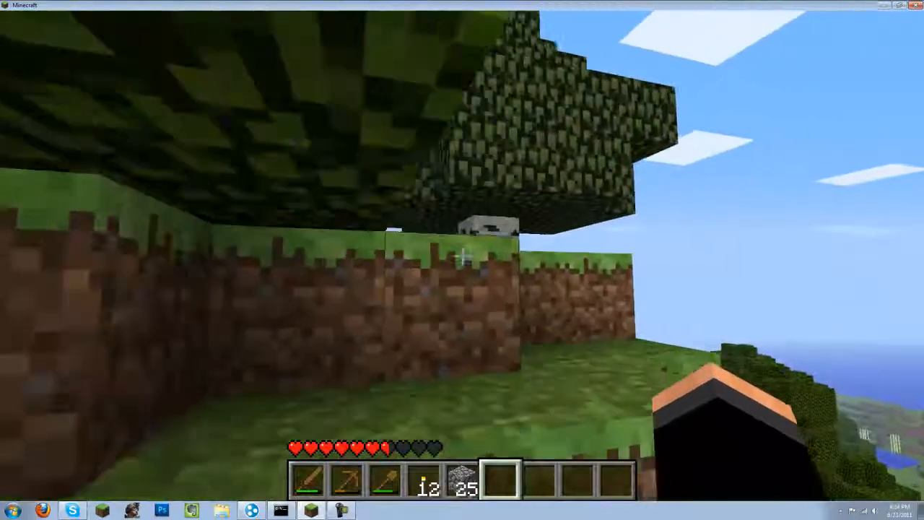
pyautogui.moveTo(463, 255)
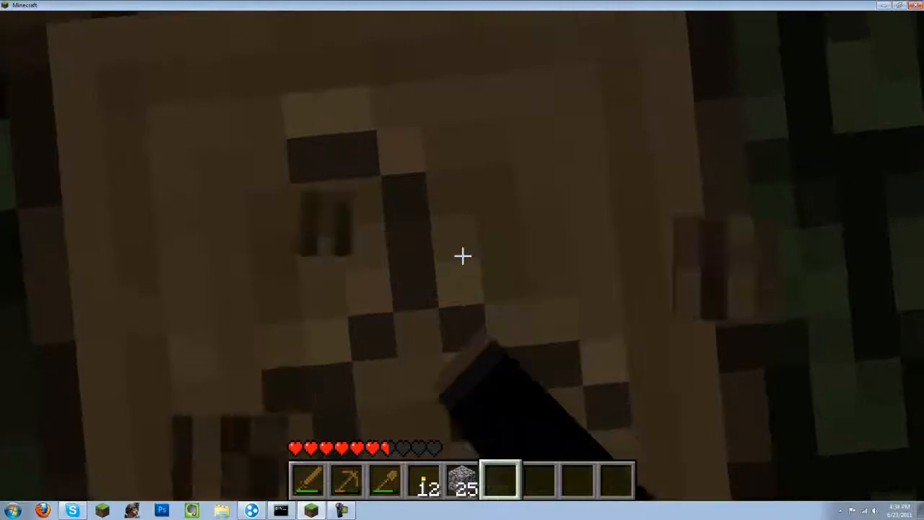
pyautogui.moveTo(462, 256)
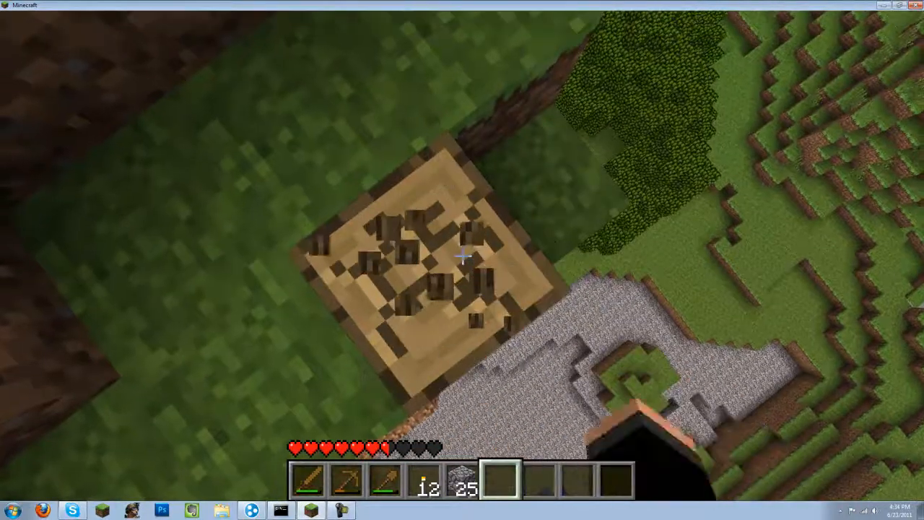
pyautogui.moveTo(462, 257)
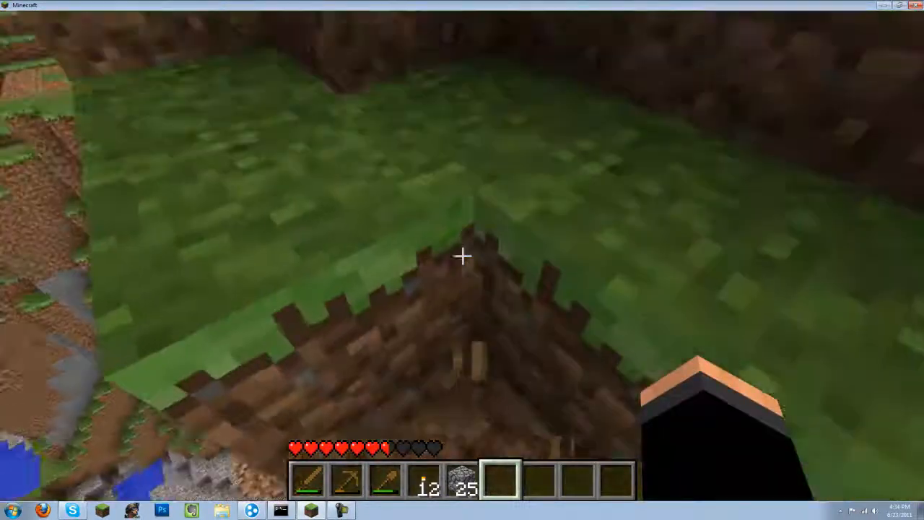
# Check the log count, walk back into the house and get the crafting table ready.
pyautogui.press('e')
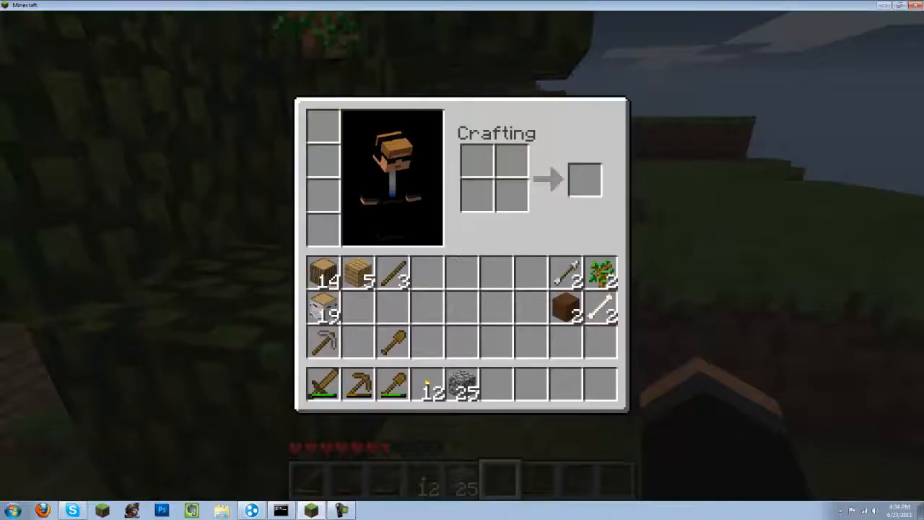
pyautogui.press('Escape')
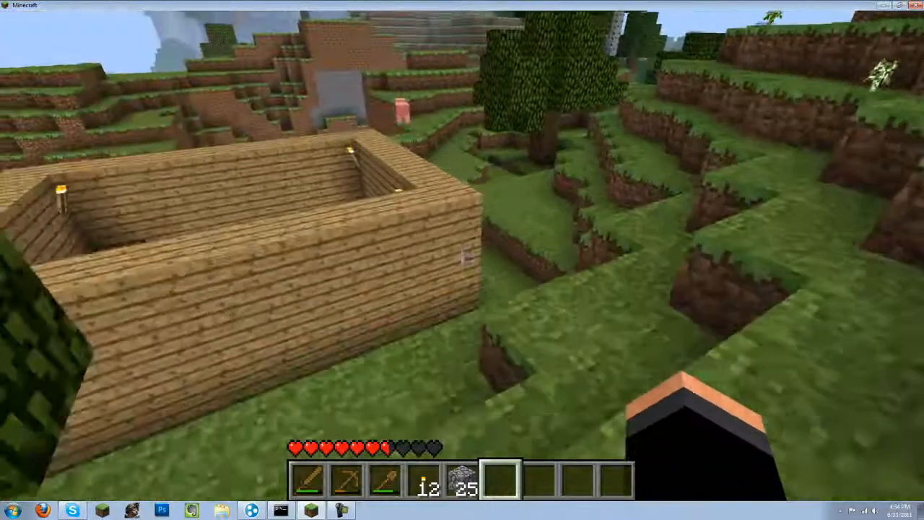
pyautogui.moveTo(462, 254)
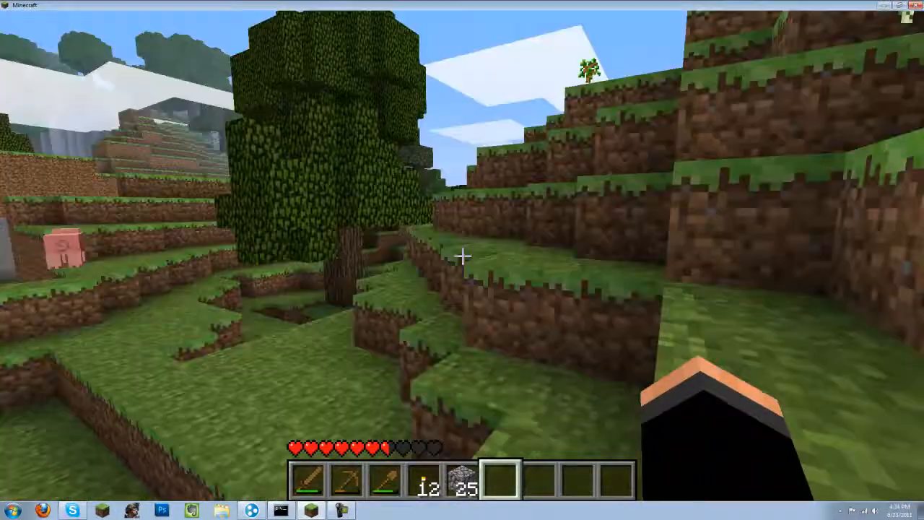
pyautogui.moveTo(463, 254)
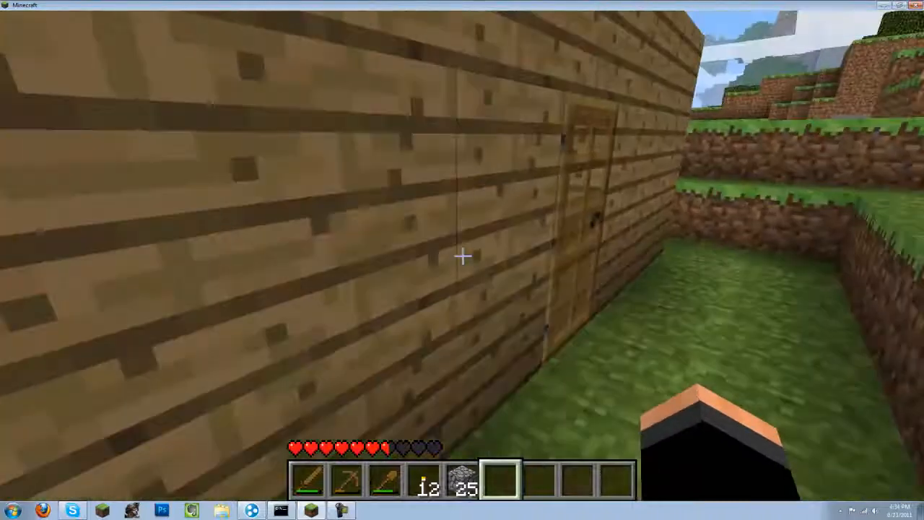
pyautogui.moveTo(462, 260)
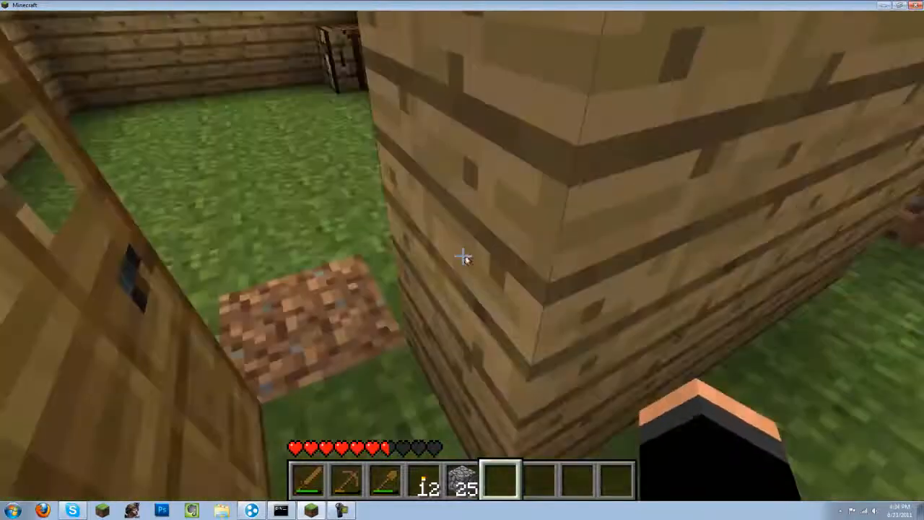
pyautogui.press('e')
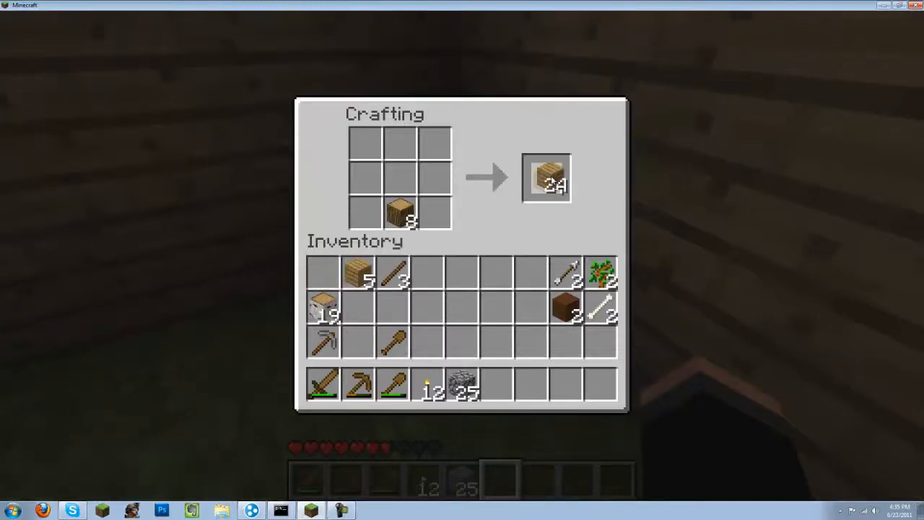
# Craft both log stacks into planks and collect each batch.
pyautogui.click(546, 179)
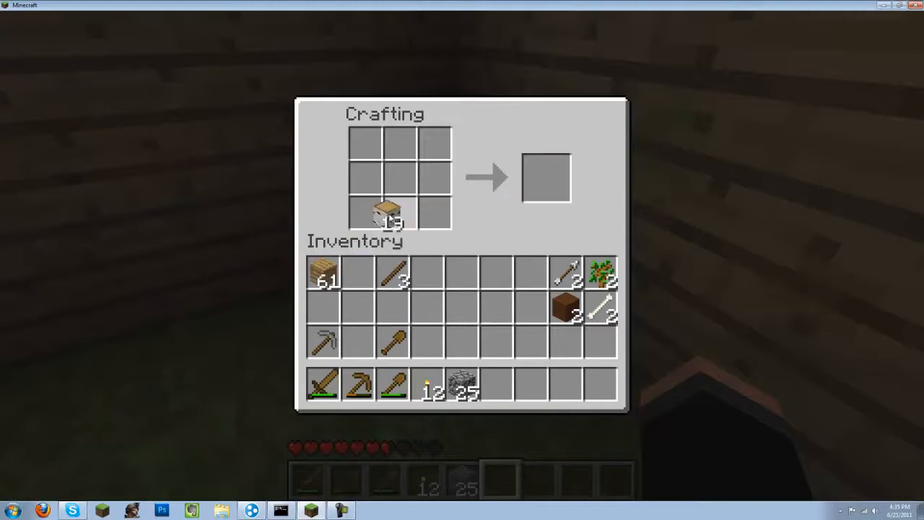
pyautogui.click(391, 209)
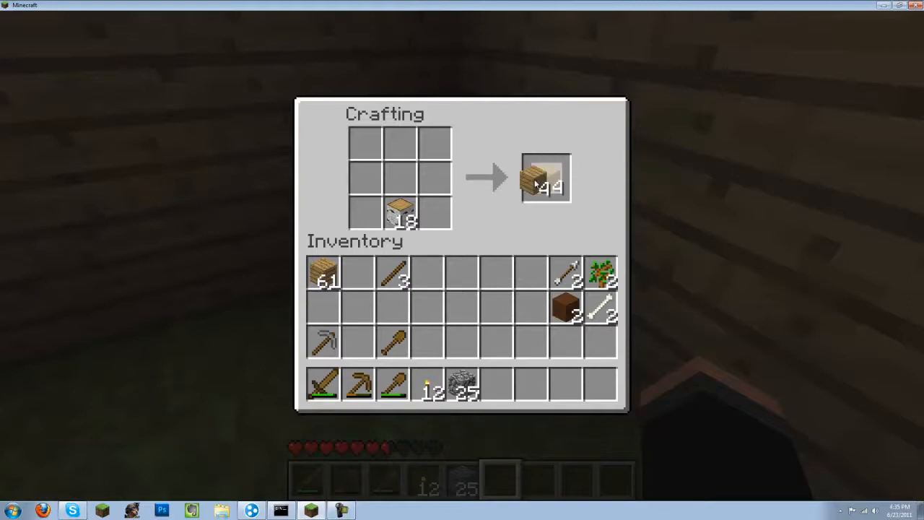
pyautogui.click(543, 176)
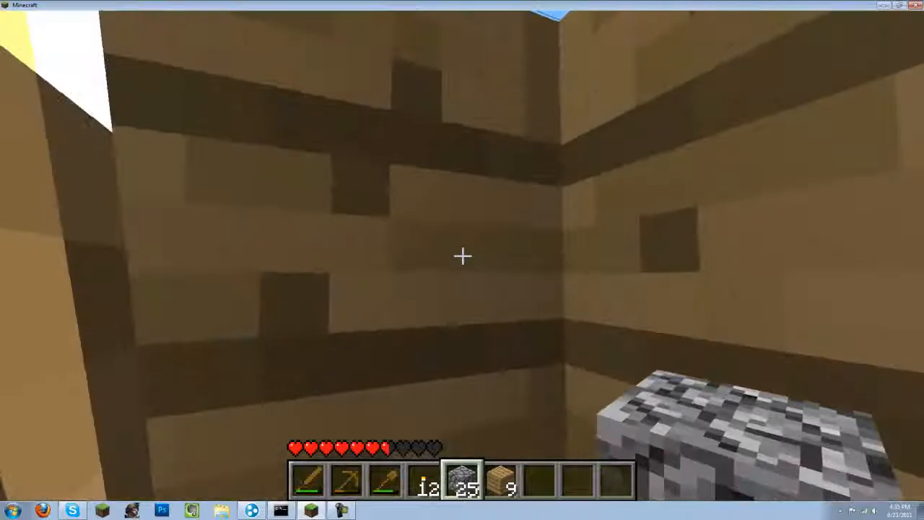
pyautogui.moveTo(462, 254)
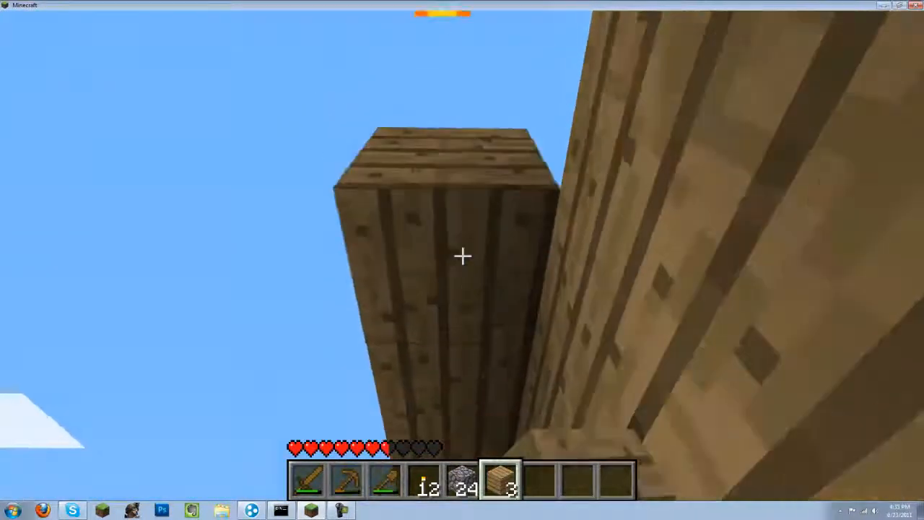
pyautogui.moveTo(462, 254)
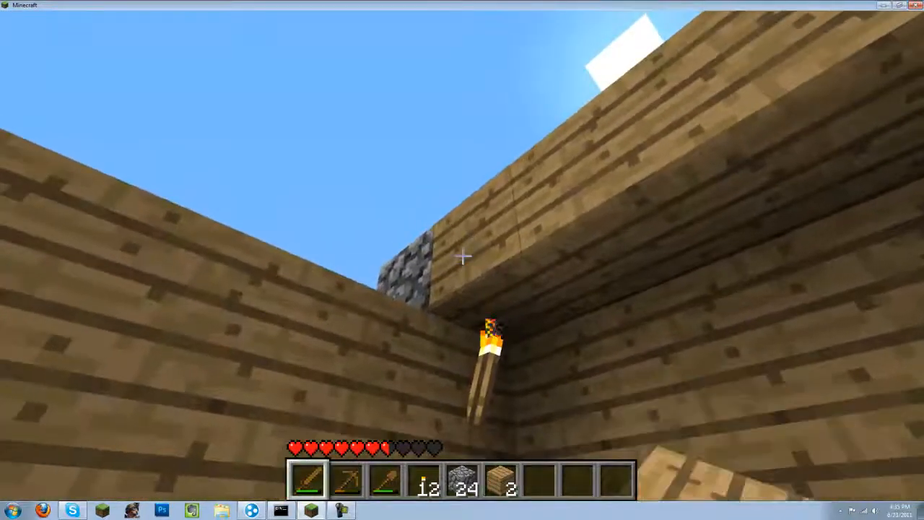
# Switch to the plank blocks to keep pillaring up beside the wall torch.
pyautogui.press('2')
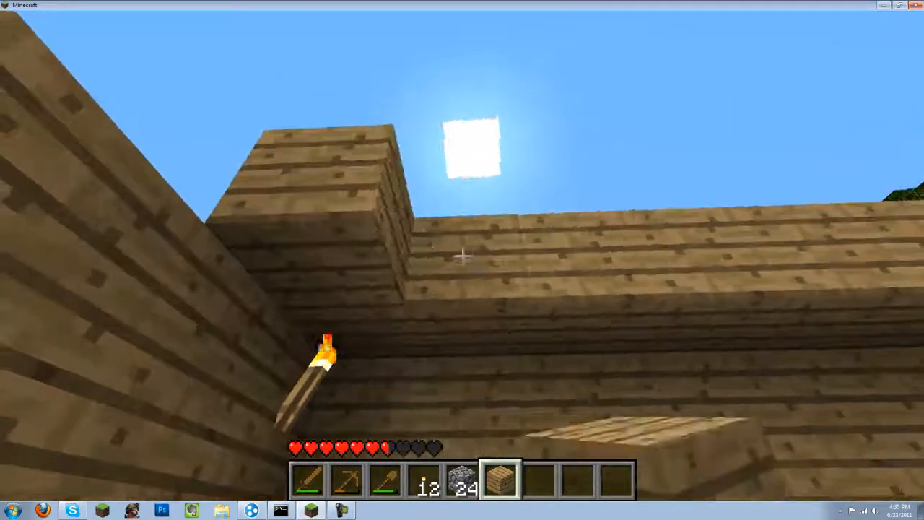
# Glance at the inventory, then head outside to hunt the pig for a pork chop.
pyautogui.press('e')
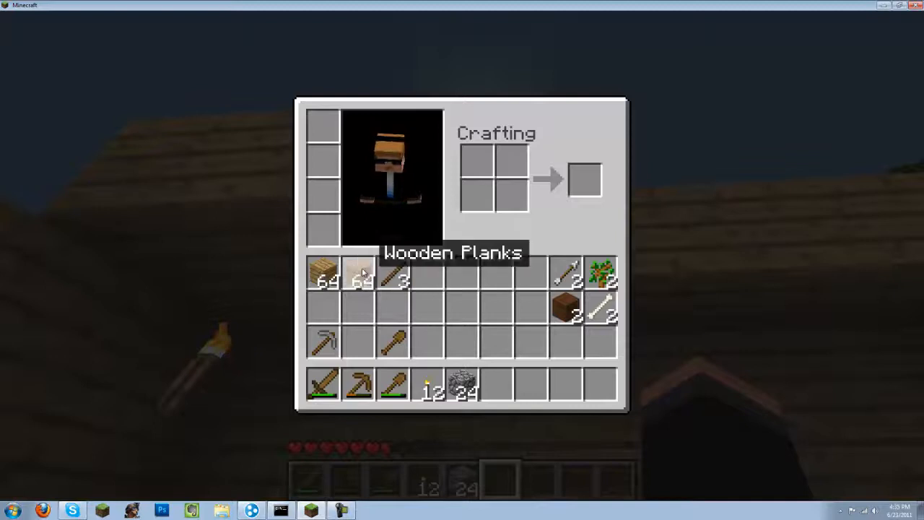
pyautogui.press('Escape')
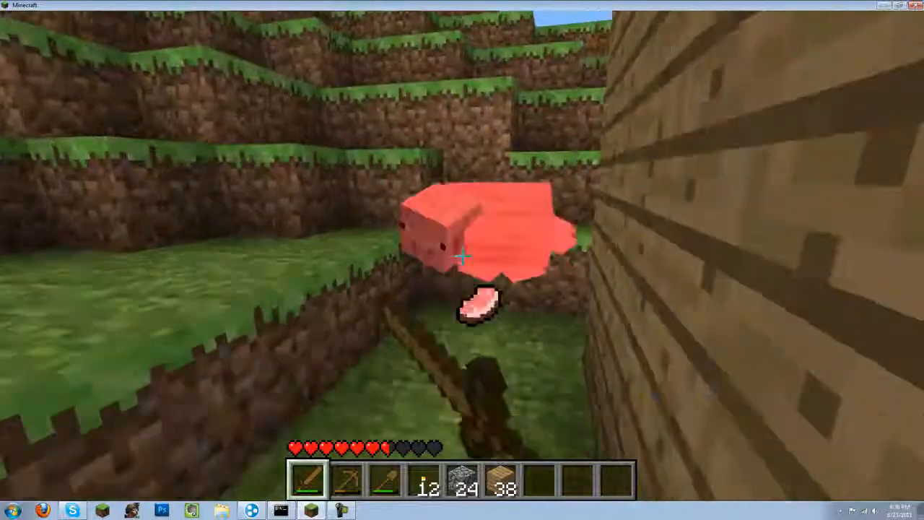
# Lay eight planks in a ring at the crafting table and take the crafted chest.
pyautogui.press('e')
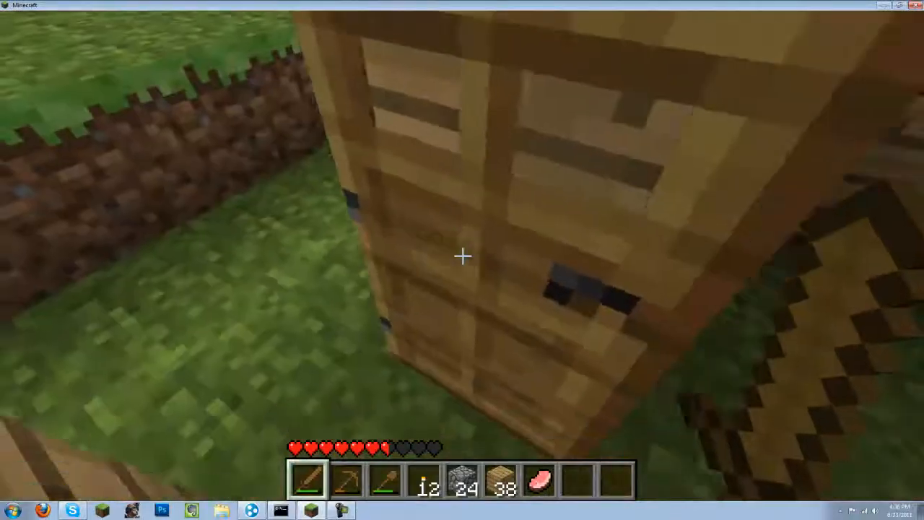
pyautogui.press('e')
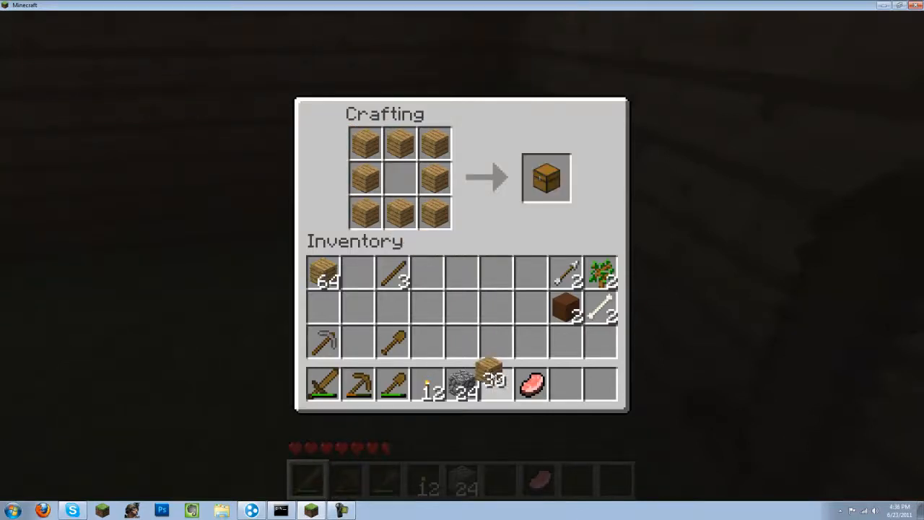
pyautogui.click(546, 179)
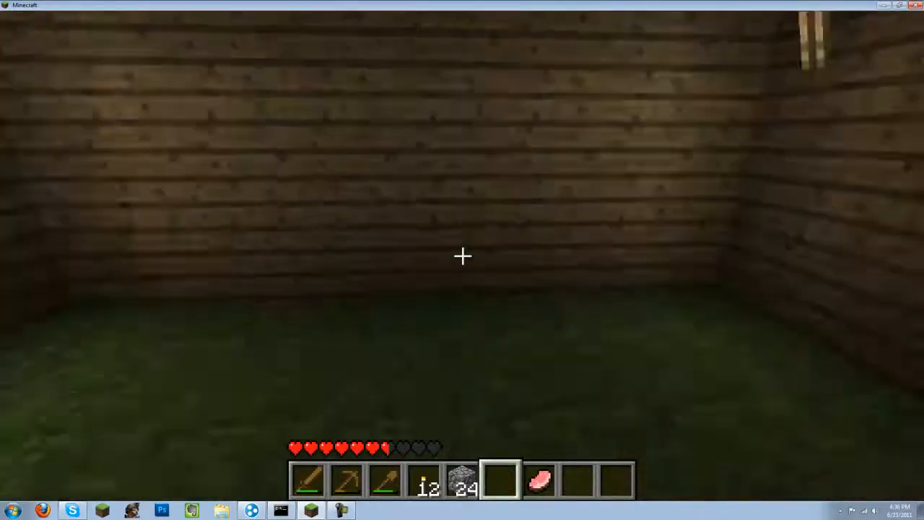
pyautogui.press('e')
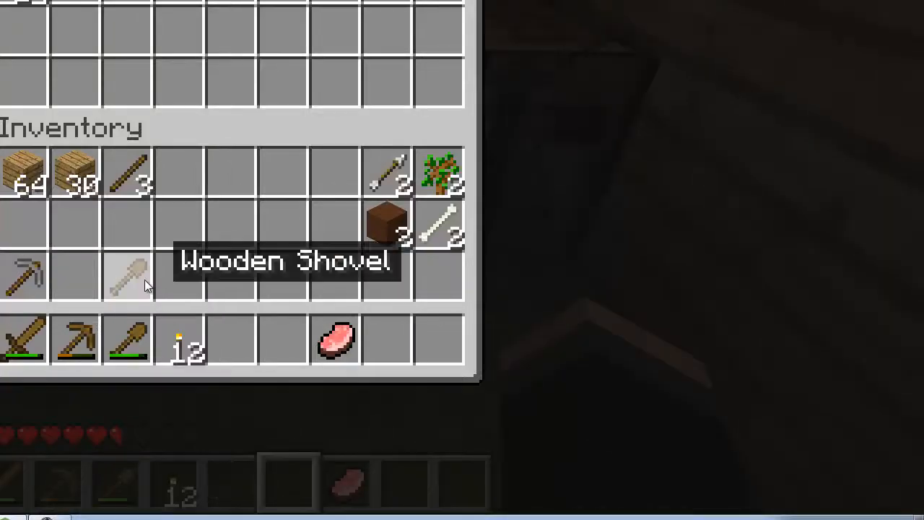
pyautogui.click(129, 278)
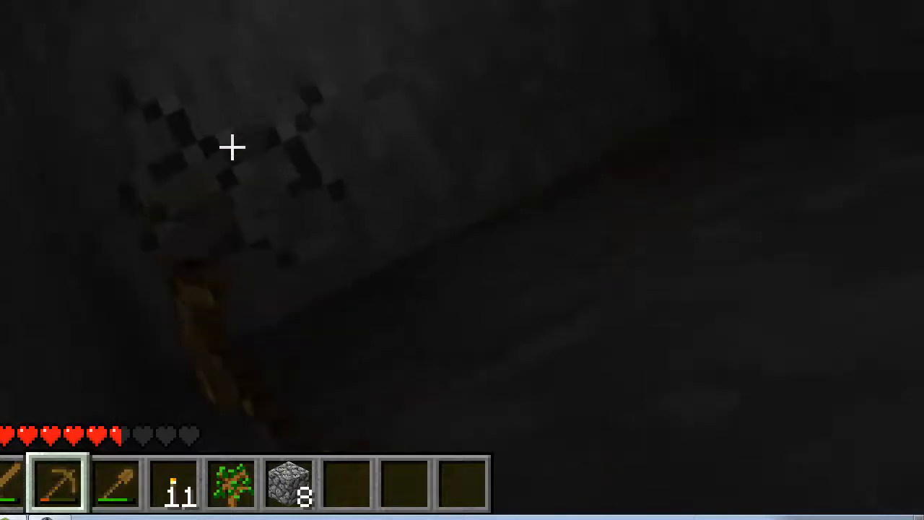
# Mine the stone blocks ahead in the cave, raising cobblestone to 22.
pyautogui.click(233, 147)
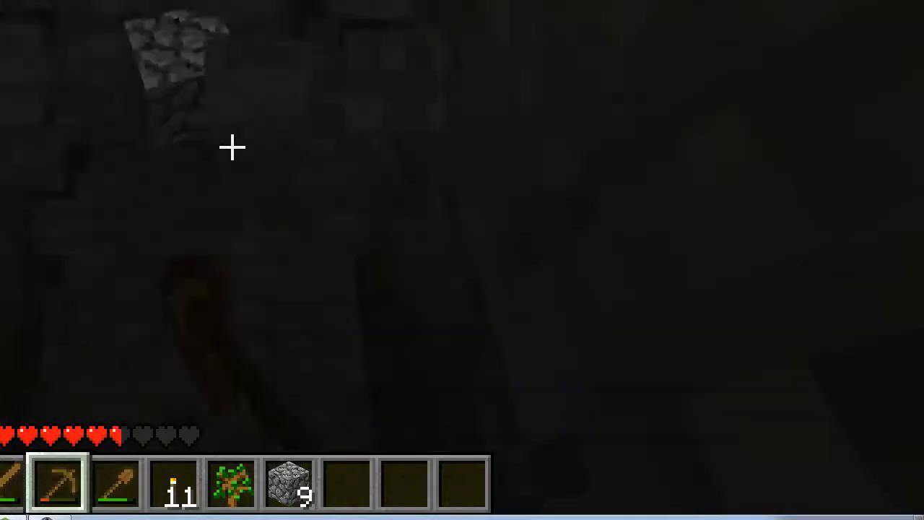
pyautogui.click(233, 147)
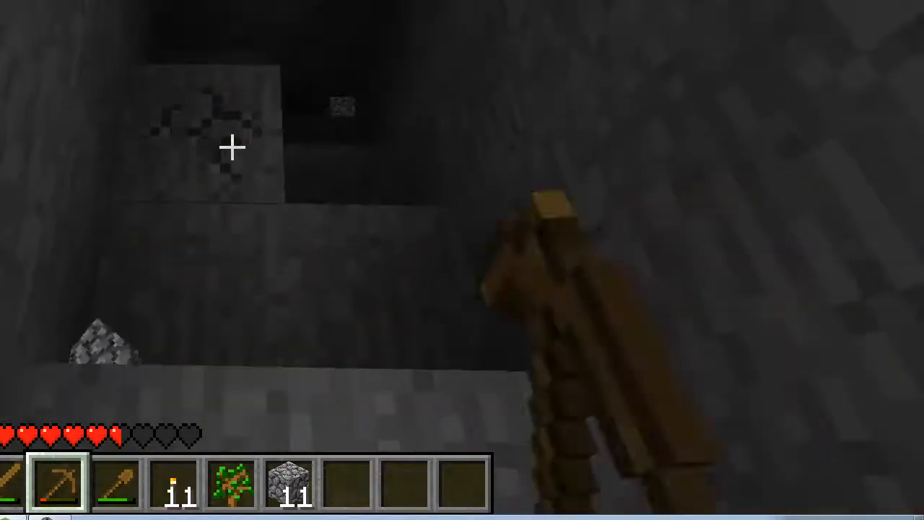
pyautogui.click(232, 148)
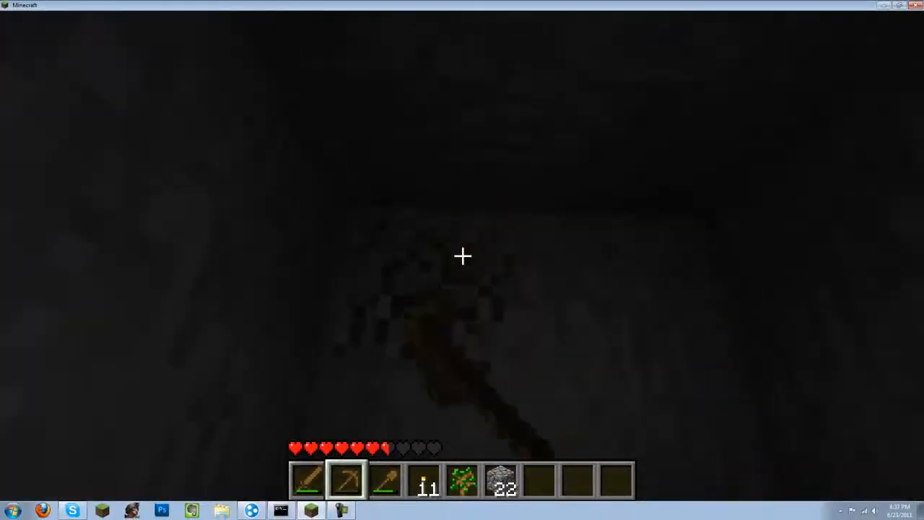
# Move the pickaxe into hotbar slot 2 so it is ready to use.
pyautogui.press('e')
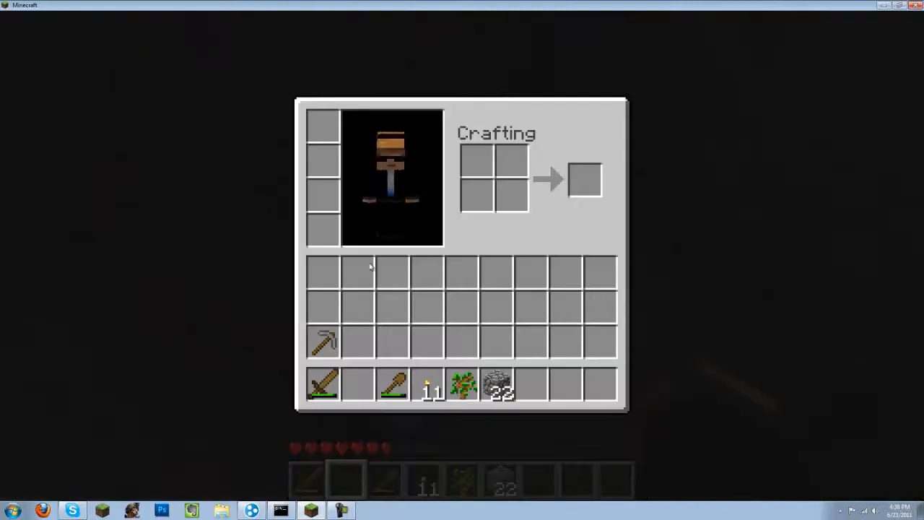
pyautogui.moveTo(323, 341); pyautogui.dragTo(358, 385)
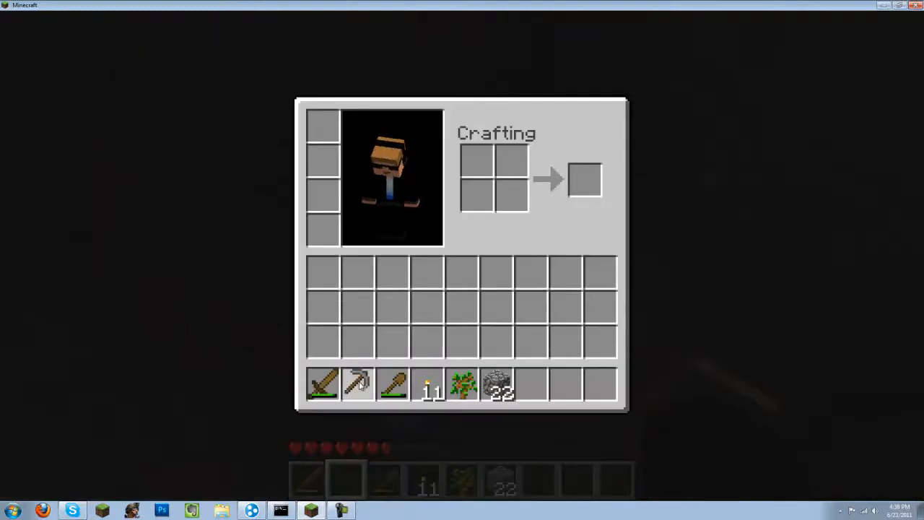
pyautogui.press('Escape')
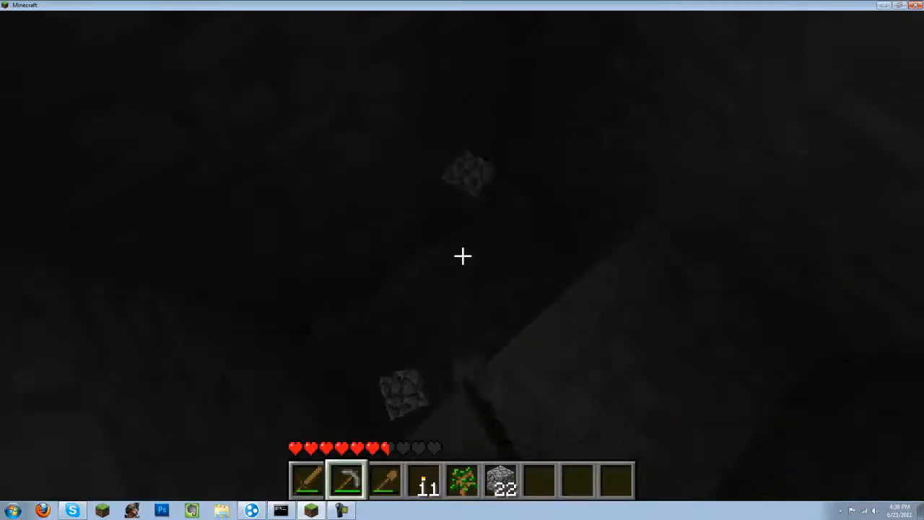
# Mine the stone overhead while climbing out of the cave to the surface.
pyautogui.click(462, 256)
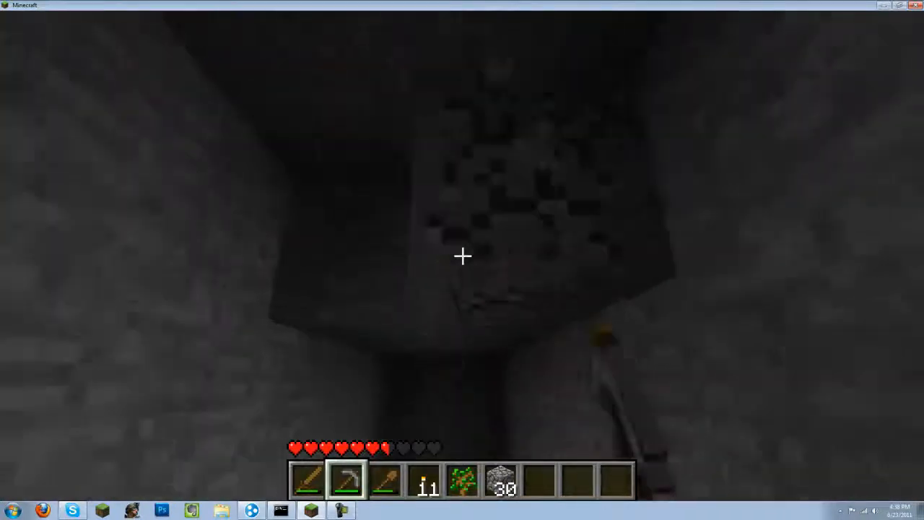
pyautogui.click(463, 256)
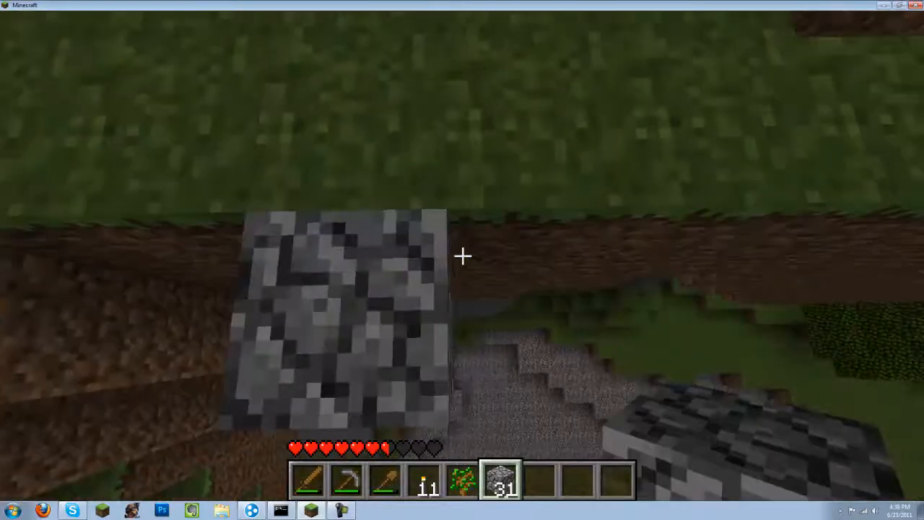
pyautogui.click(463, 255)
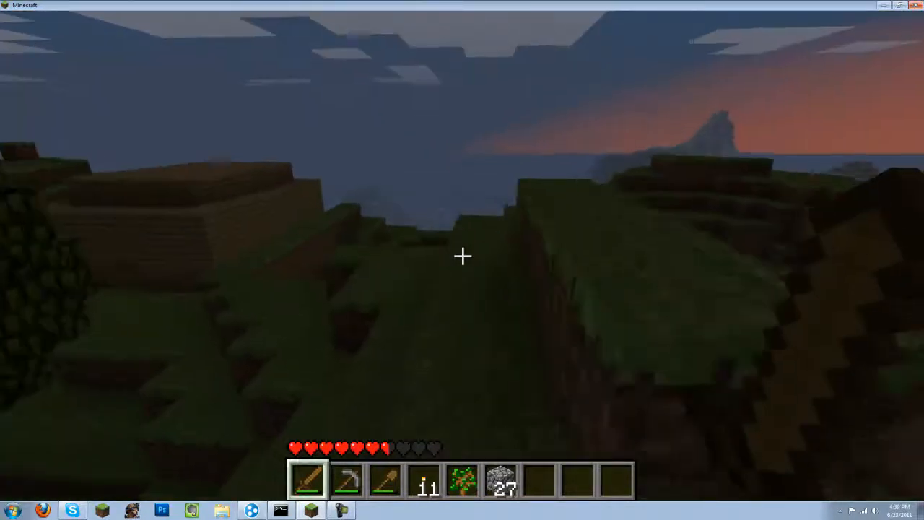
pyautogui.moveTo(462, 255)
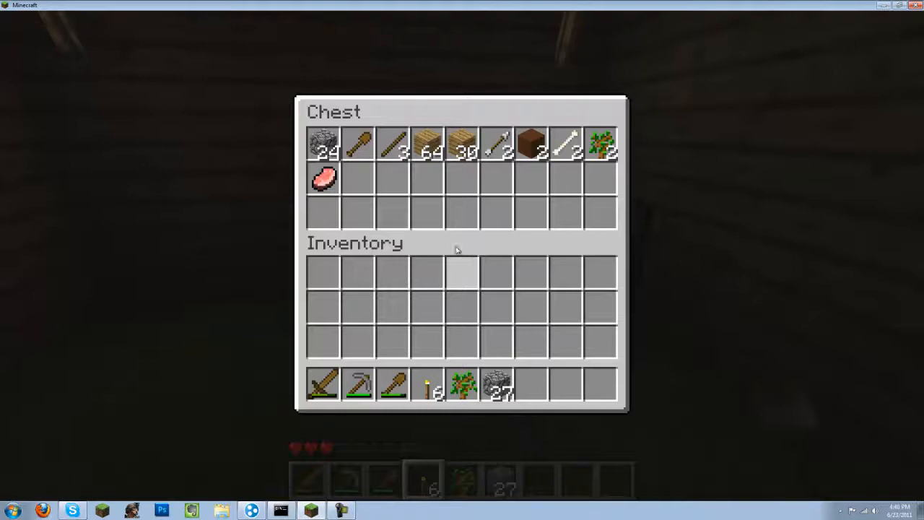
# Move the mined cobblestone stack into the chest, bringing its total to 51.
pyautogui.click(498, 386)
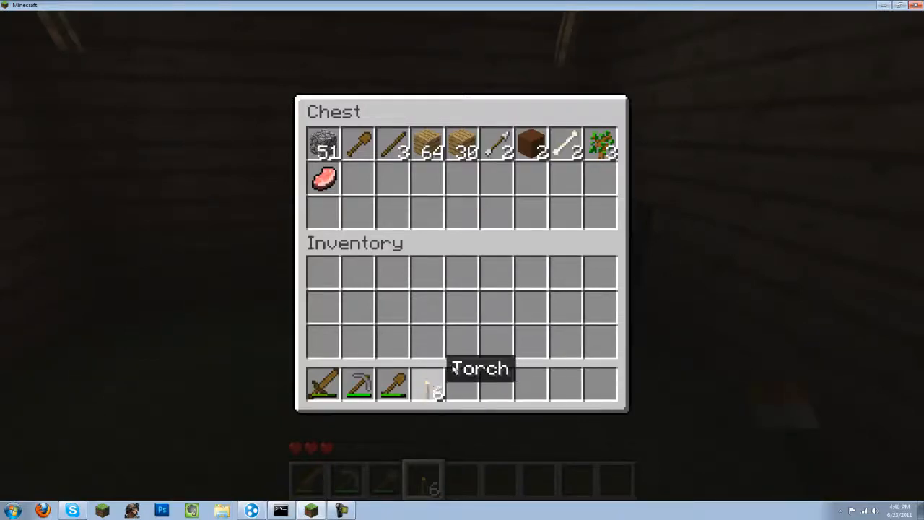
pyautogui.moveTo(326, 185)
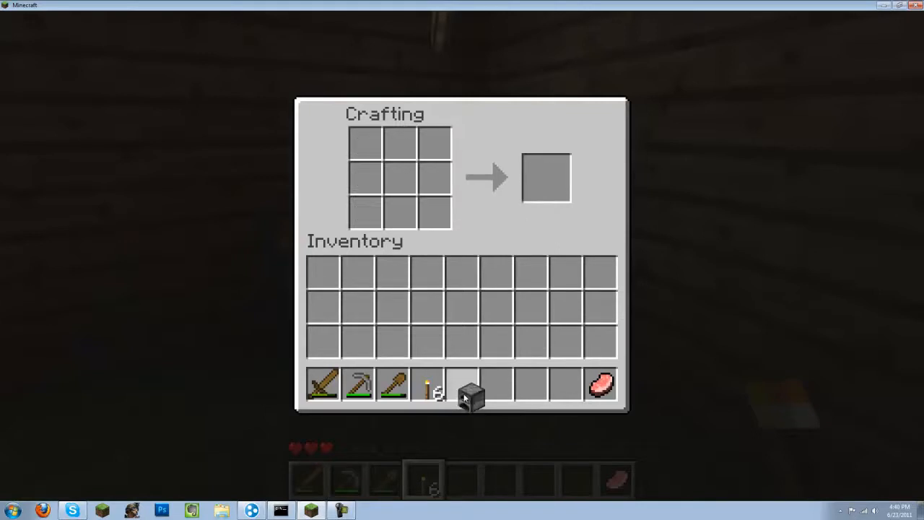
# Leave the crafting window with the new furnace carried, ready to place in the house.
pyautogui.press('Escape')
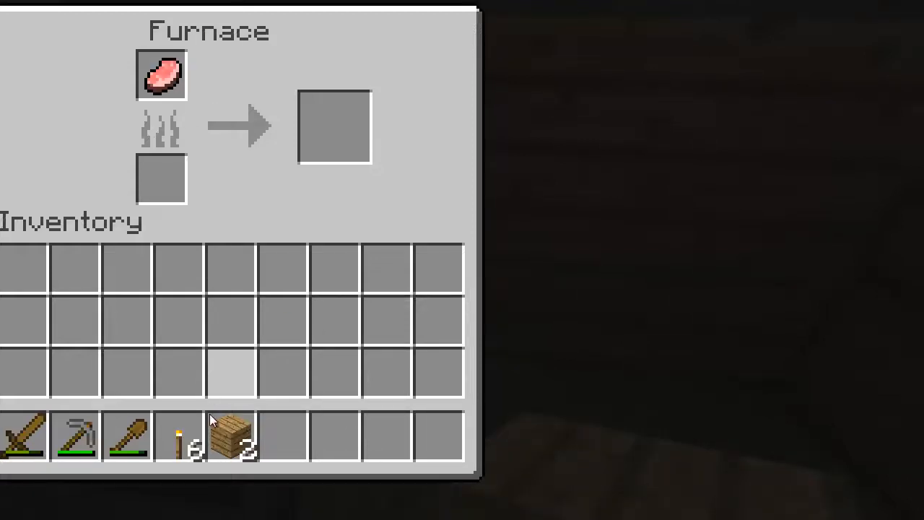
# Leave the plank-fuelled furnace to cook, then check it for the finished pork chop.
pyautogui.press('Escape')
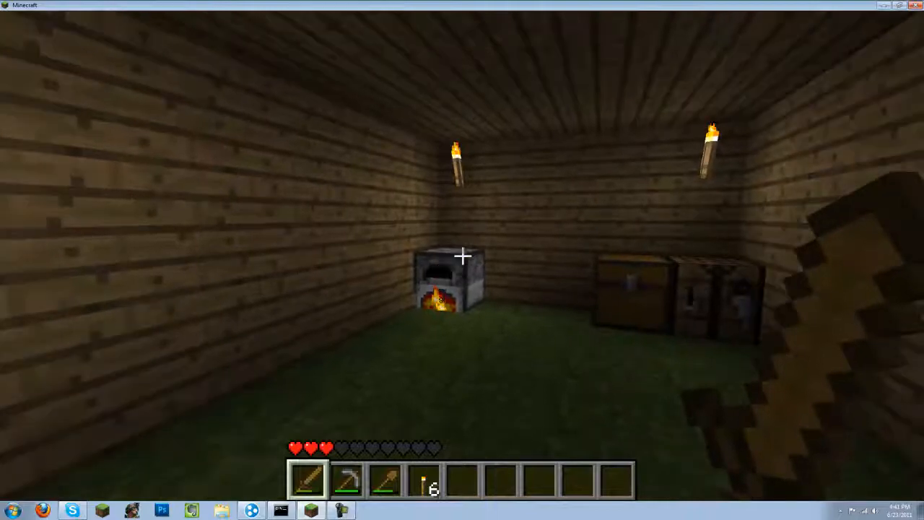
pyautogui.moveTo(462, 257)
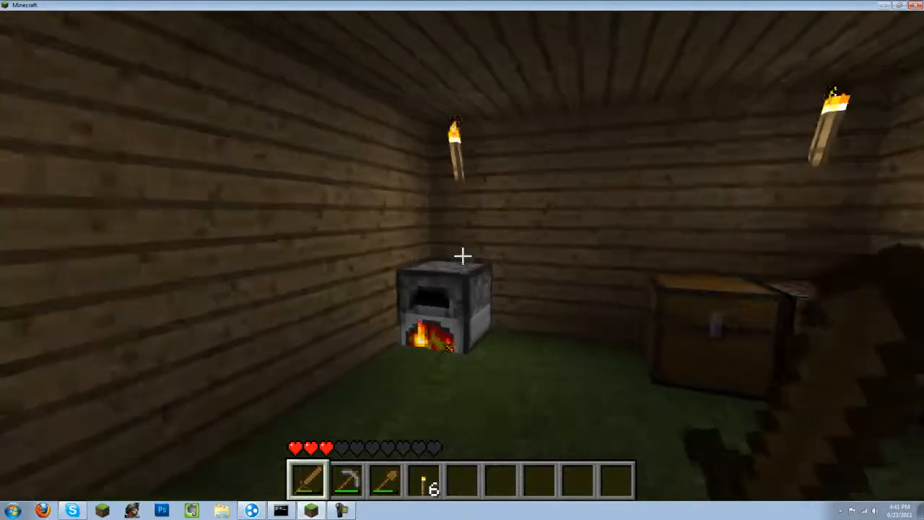
pyautogui.rightClick(442, 314)
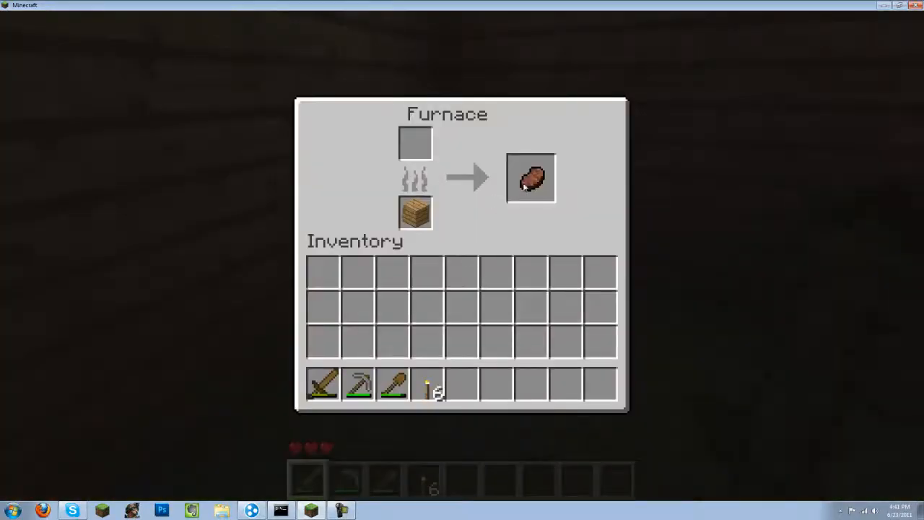
# Leave the furnace cooking and head outside the house along the torch-lit wall.
pyautogui.press('Escape')
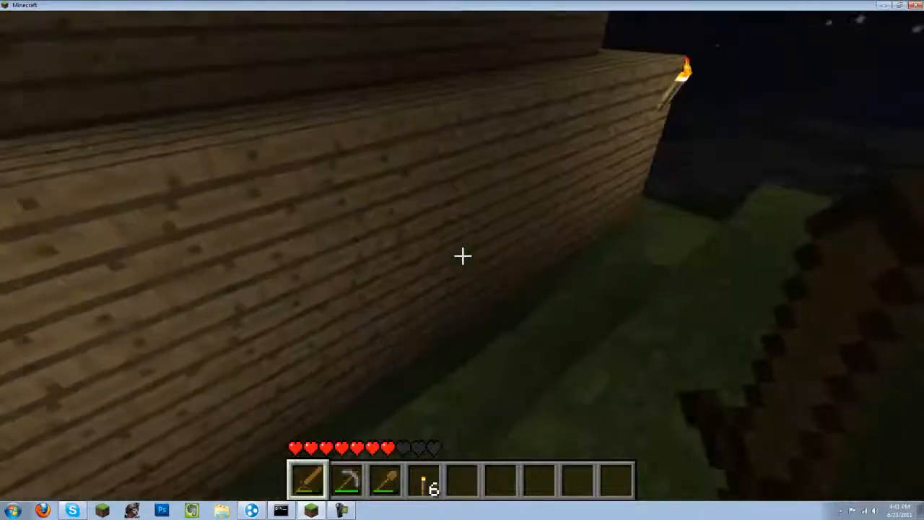
pyautogui.moveTo(462, 255)
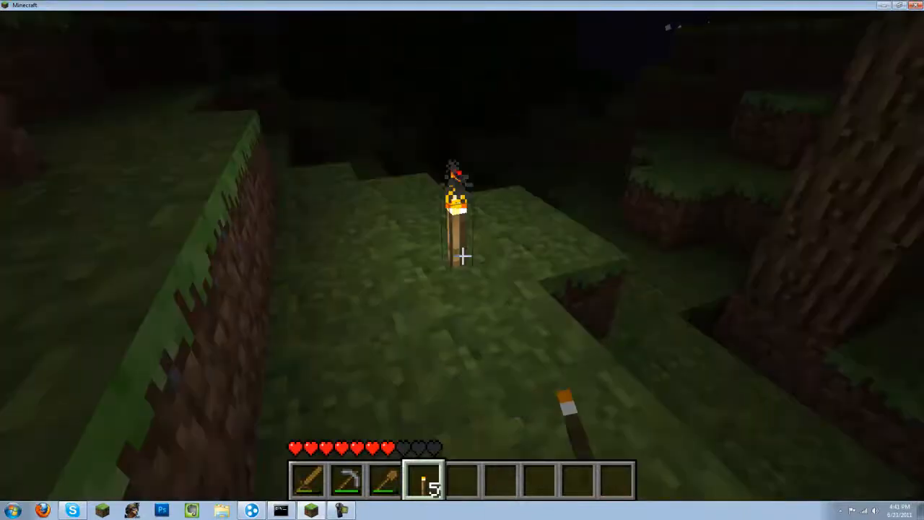
# Set a torch on the grass to light the dark spawn area outside the house.
pyautogui.click(463, 257)
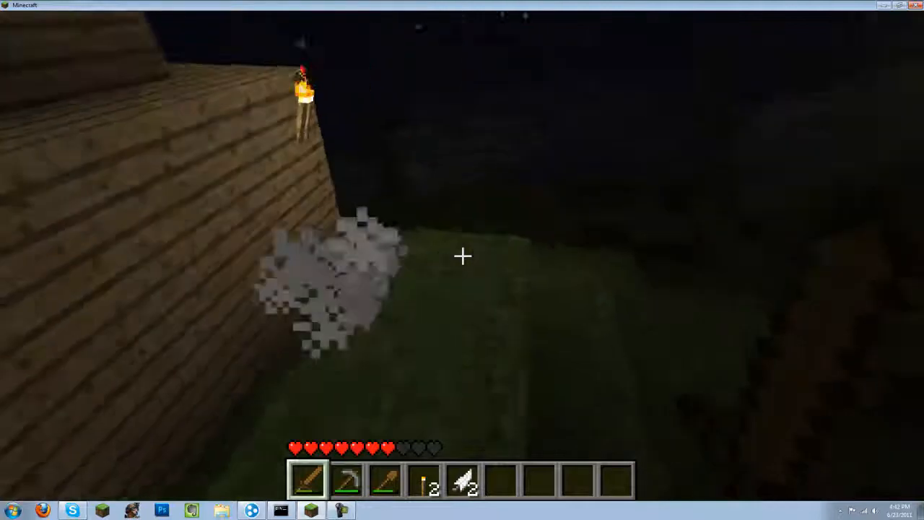
pyautogui.moveTo(462, 256)
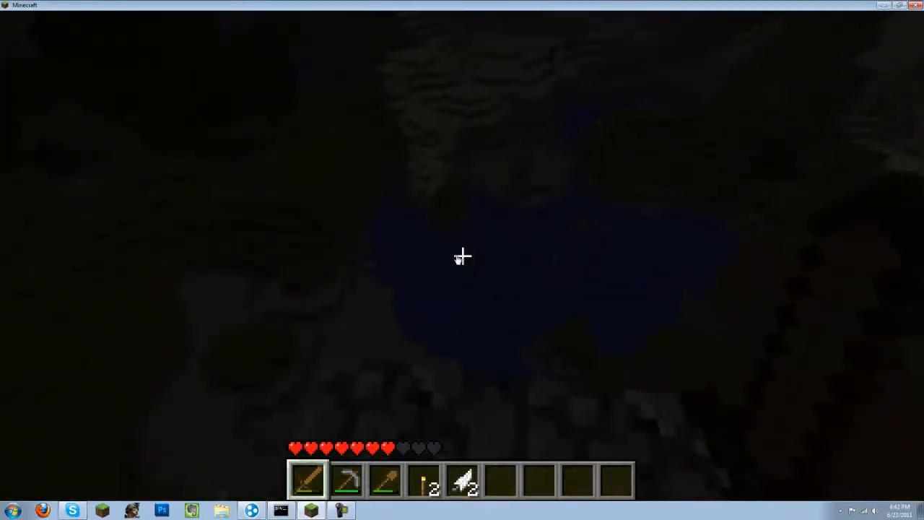
# Bring up the inventory showing two torches and the two mob drops.
pyautogui.press('e')
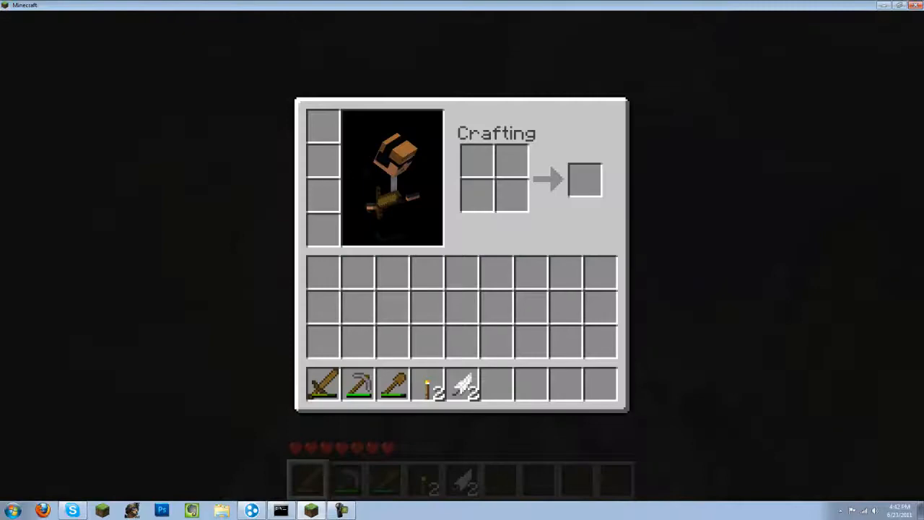